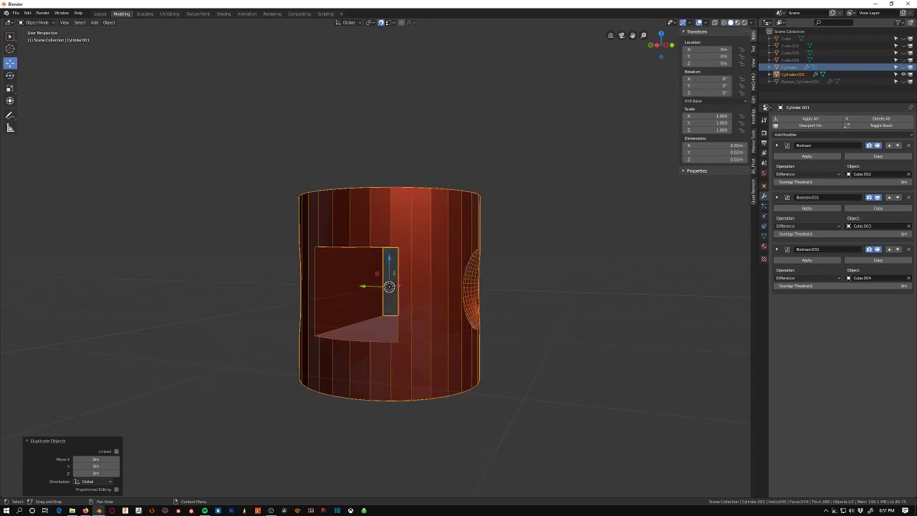
# - Show the Quad Remesher panel for the selected boolean-cut Cylinder.003
pyautogui.click(788, 67)
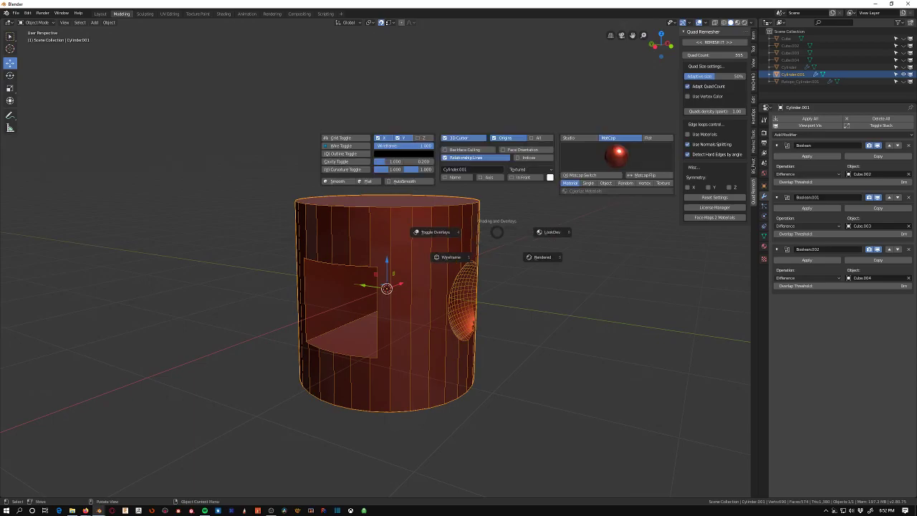
# - Remesh the cylinder into the quad-based copy Retopo_Cylinder.003 with an even face grid
pyautogui.click(435, 232)
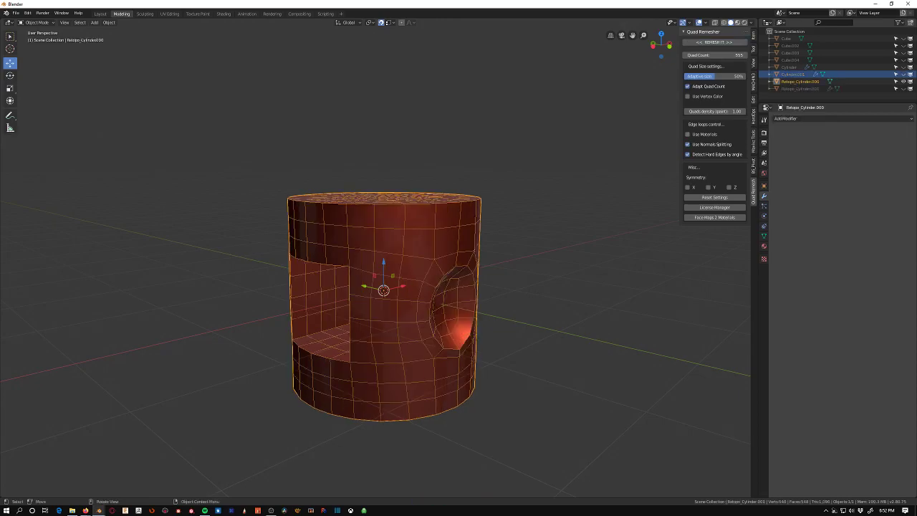
# - Select the retopo cylinder and enter Edit Mode to pick its sharp edges
pyautogui.click(714, 41)
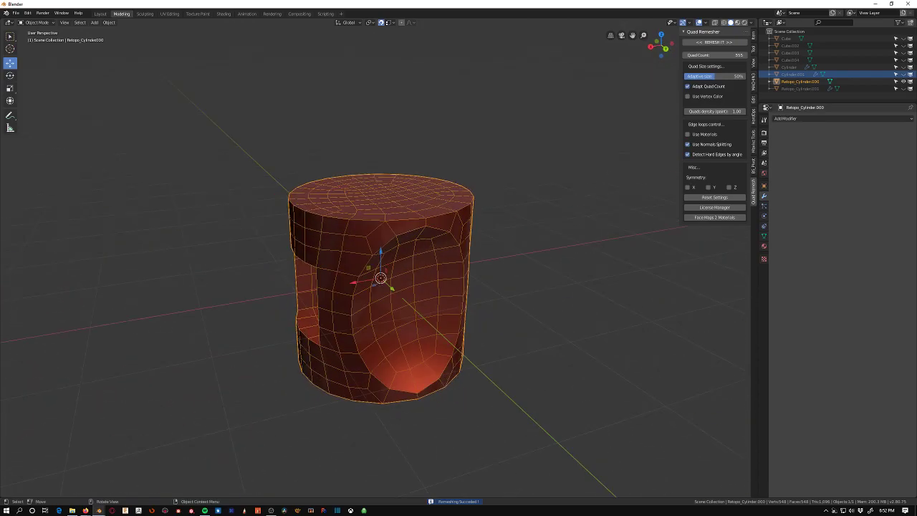
pyautogui.press('Tab')
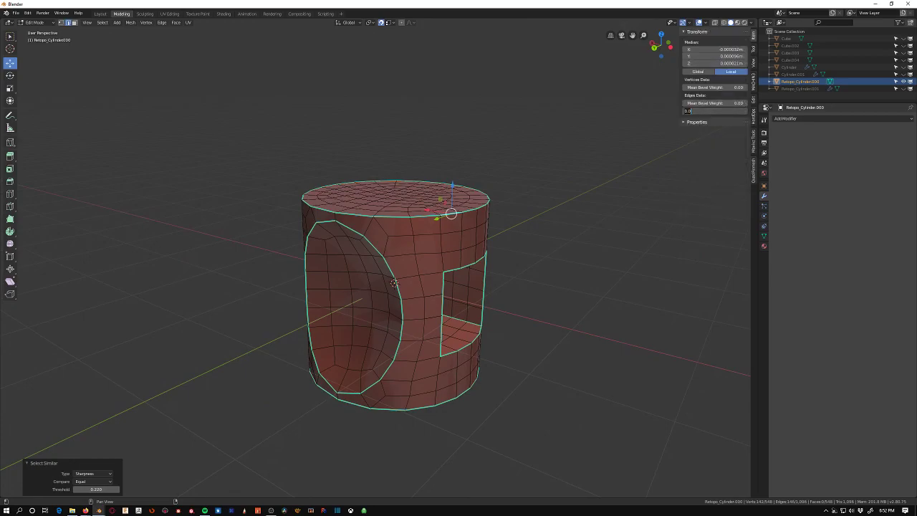
# - Return to Object Mode and add a Subdivision Surface modifier to the remeshed cylinder
pyautogui.press('Tab')
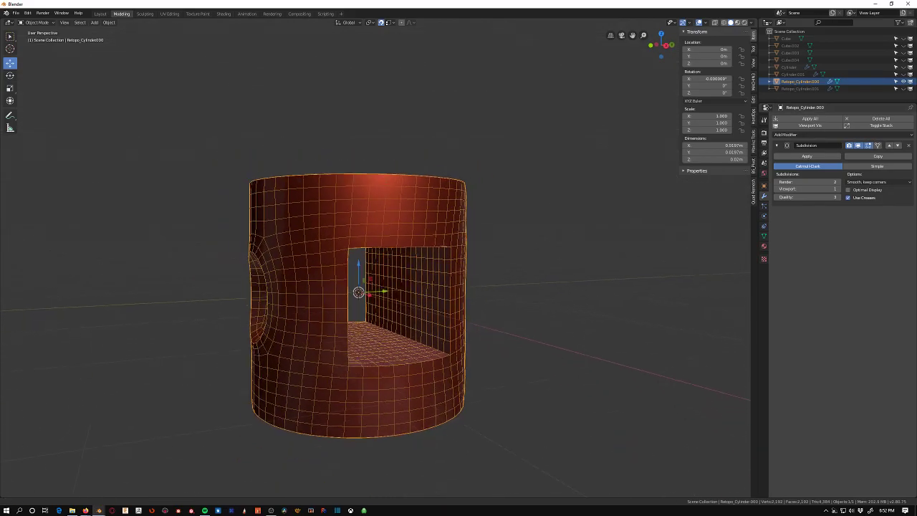
# - Orbit the model to inspect the openings and shading before adding the second subdivision
pyautogui.moveTo(358, 286); pyautogui.dragTo(429, 258)
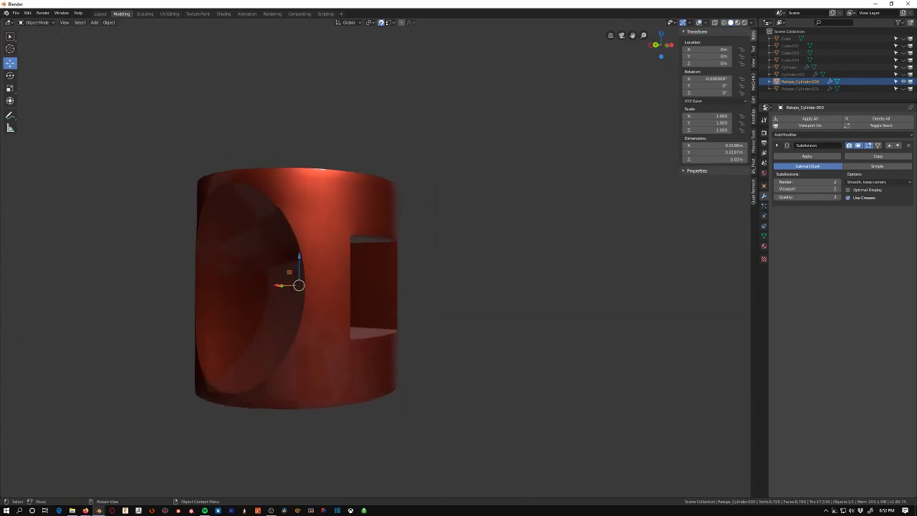
pyautogui.moveTo(298, 285); pyautogui.dragTo(444, 280)
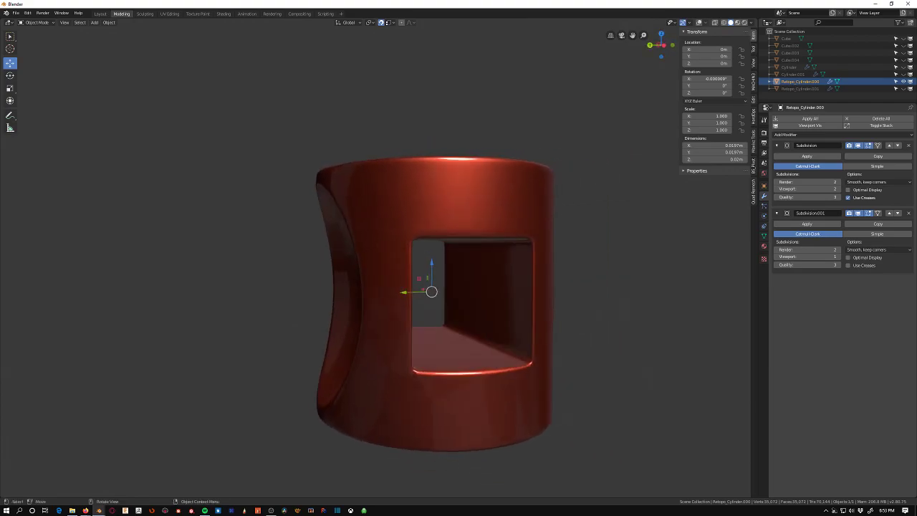
# - Crease the selected rim edges to 1 and orbit to check both openings
pyautogui.moveTo(430, 292); pyautogui.dragTo(455, 281)
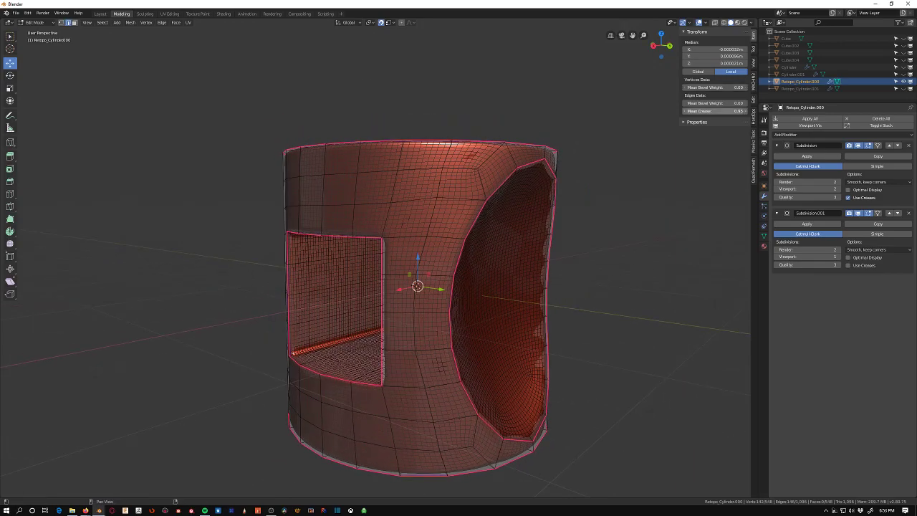
pyautogui.rightClick(476, 222)
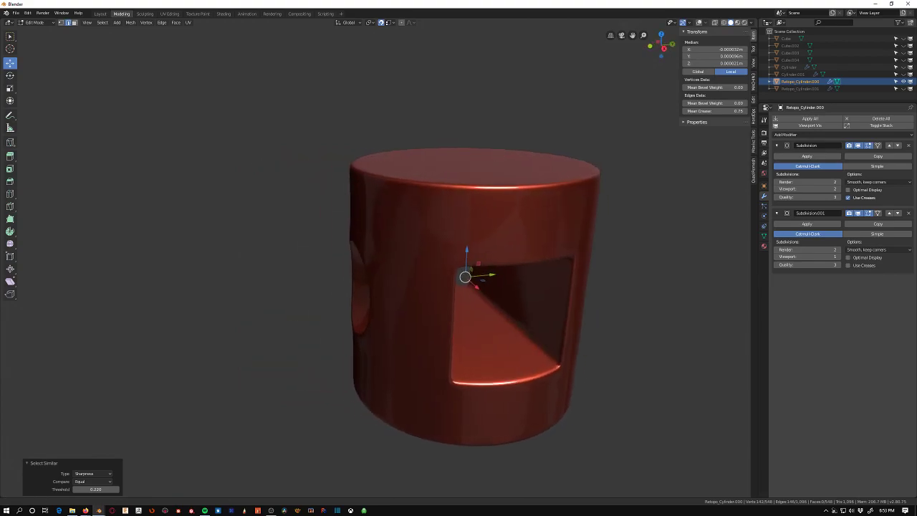
pyautogui.moveTo(465, 286); pyautogui.dragTo(484, 260)
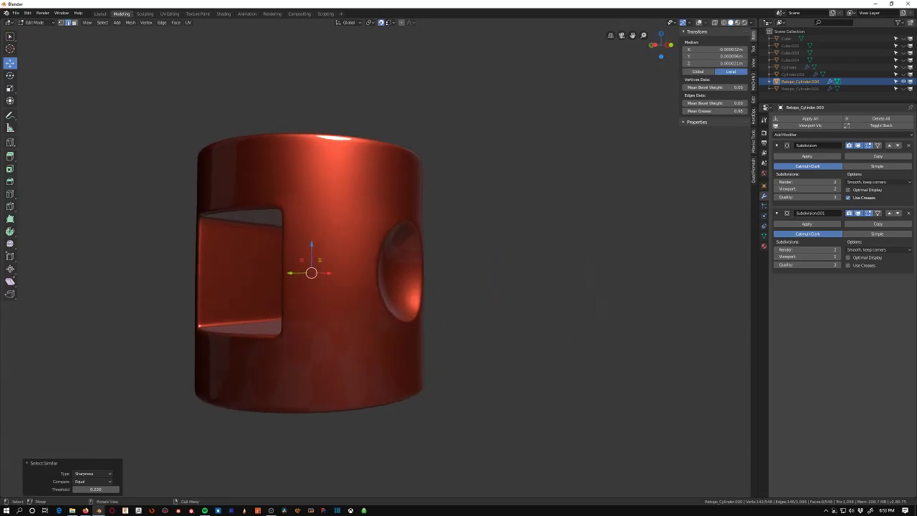
pyautogui.moveTo(313, 272); pyautogui.dragTo(439, 286)
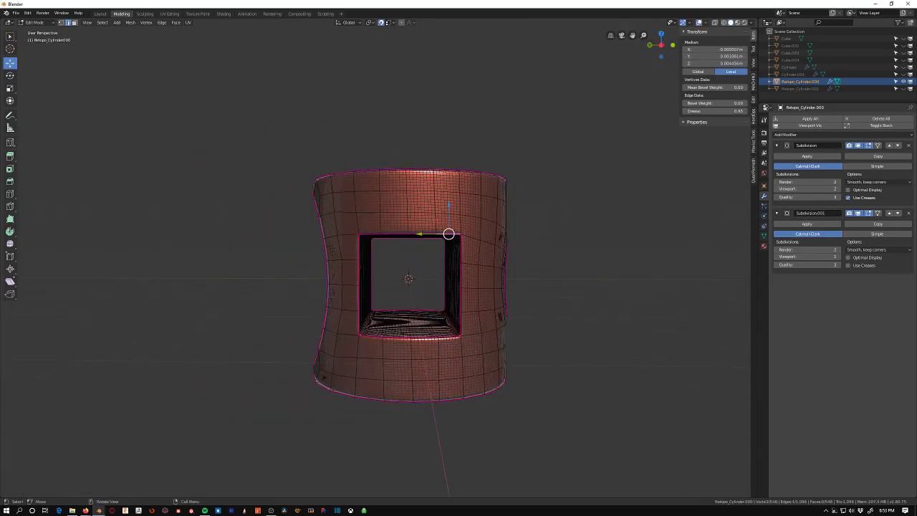
# - Return to Object Mode with the cylinder shaded solid, showing the creased openings
pyautogui.click(387, 264)
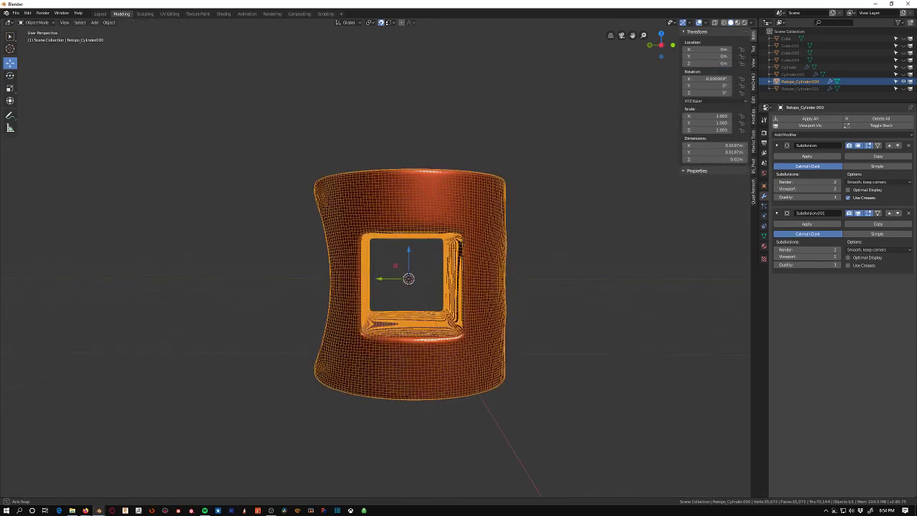
pyautogui.press('Tab')
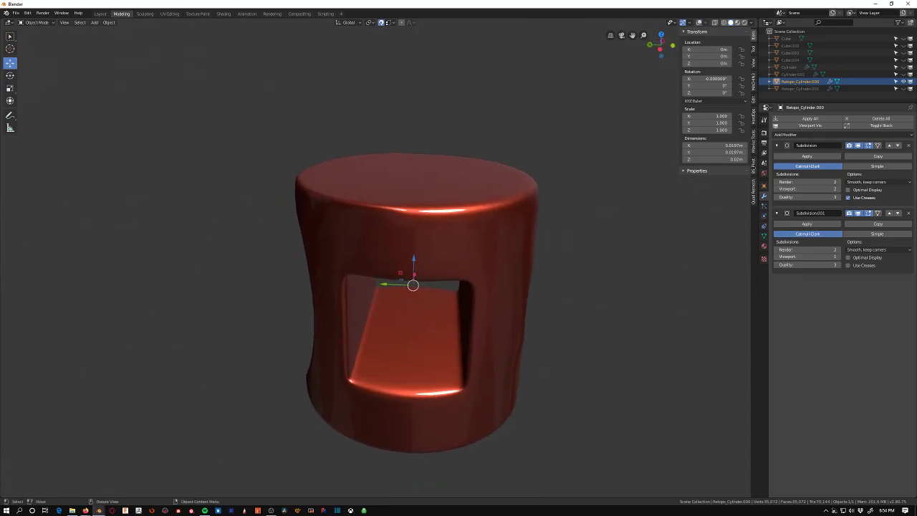
# - Toggle between Edit and Object Mode several times to compare creased edges and smoothing
pyautogui.press('Tab')
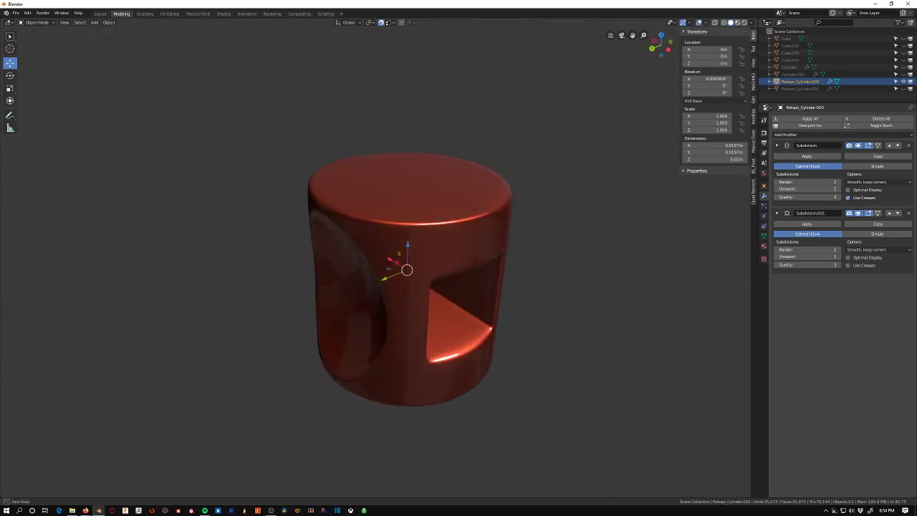
pyautogui.press('Tab')
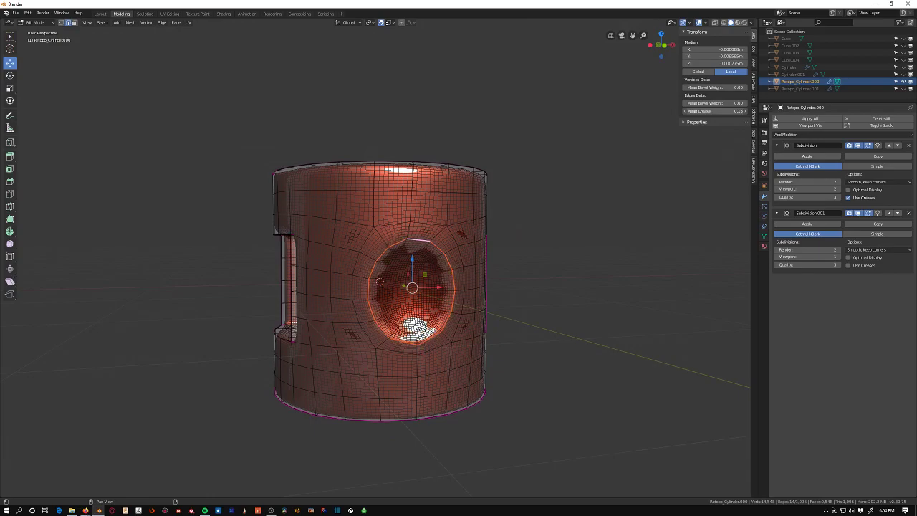
pyautogui.press('Tab')
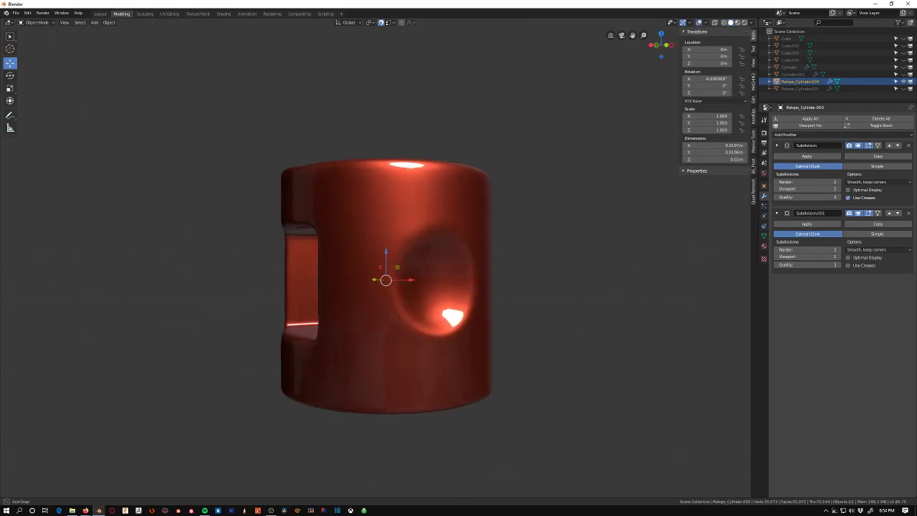
pyautogui.press('Tab')
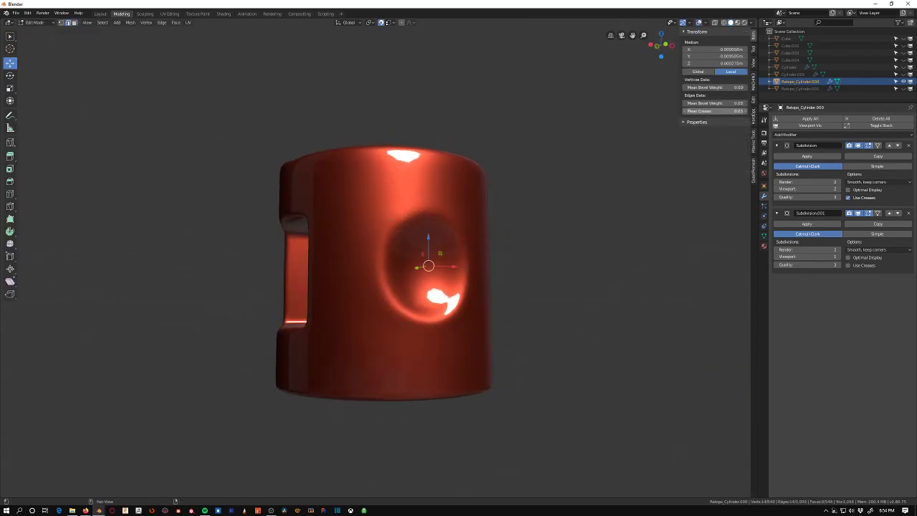